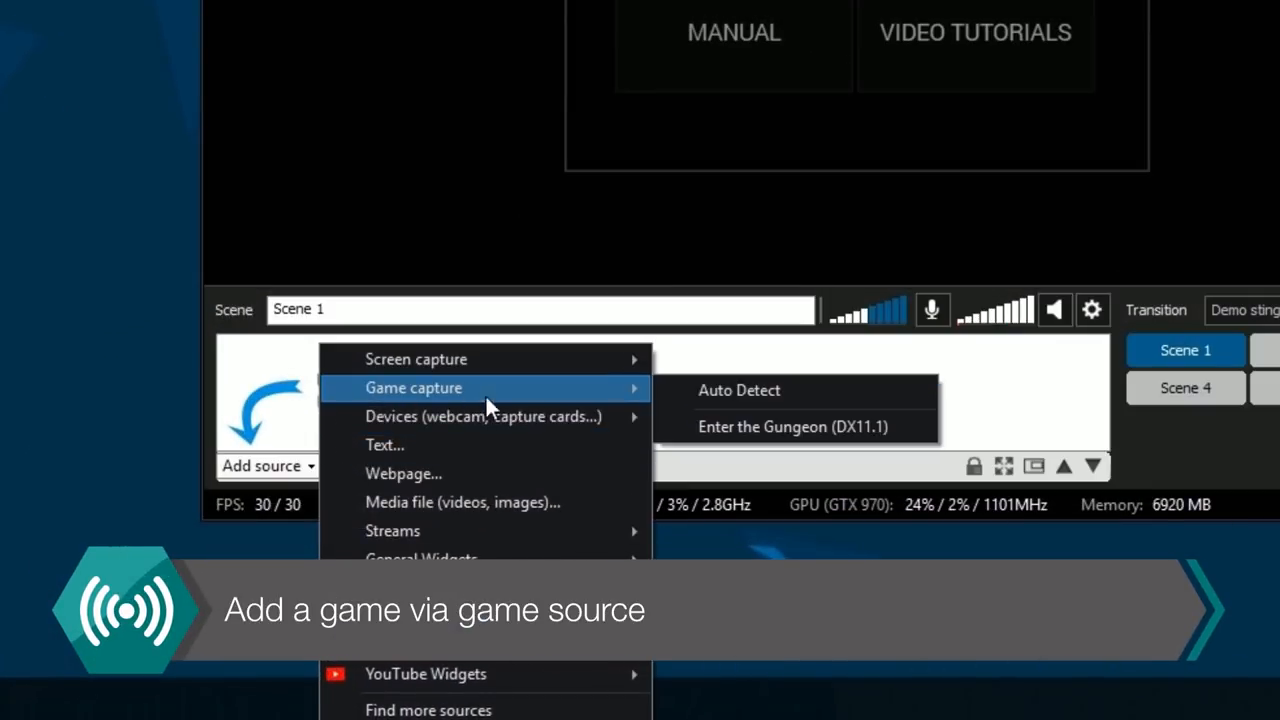
Add an auto-detect game capture and a Desktop 2 monitor capture to Scene 1
click(738, 390)
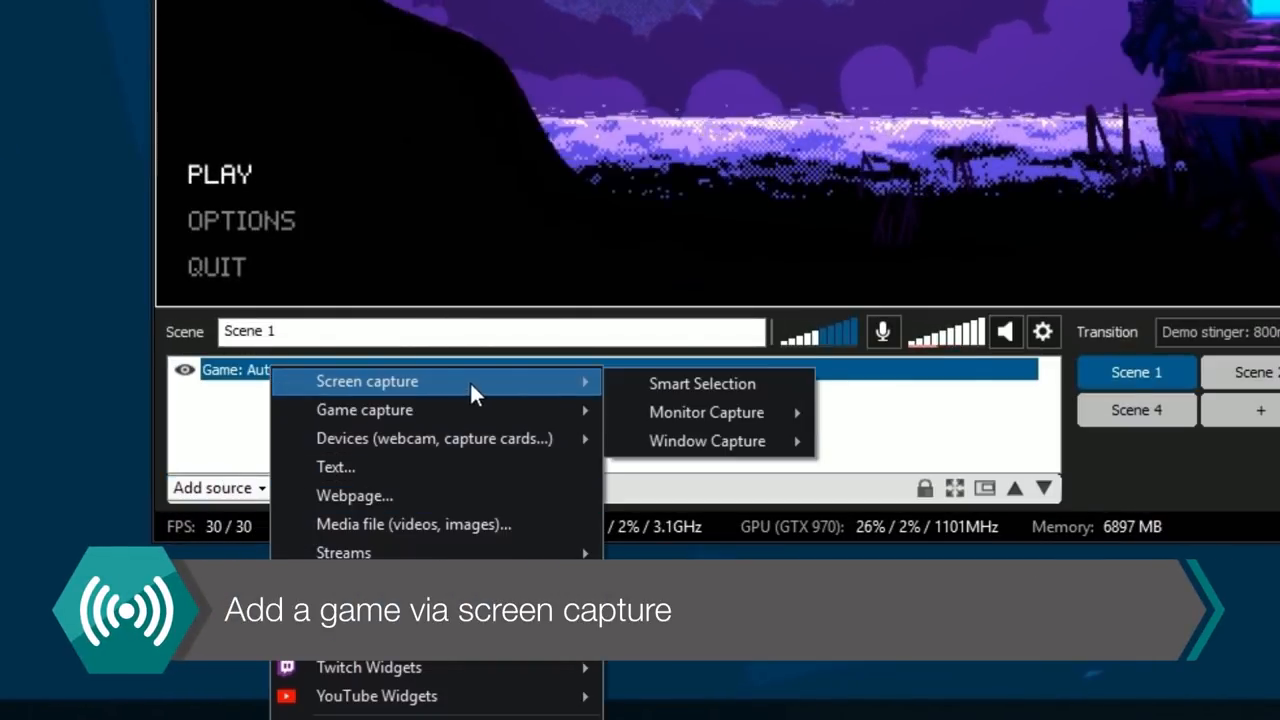
mouse_move(706, 412)
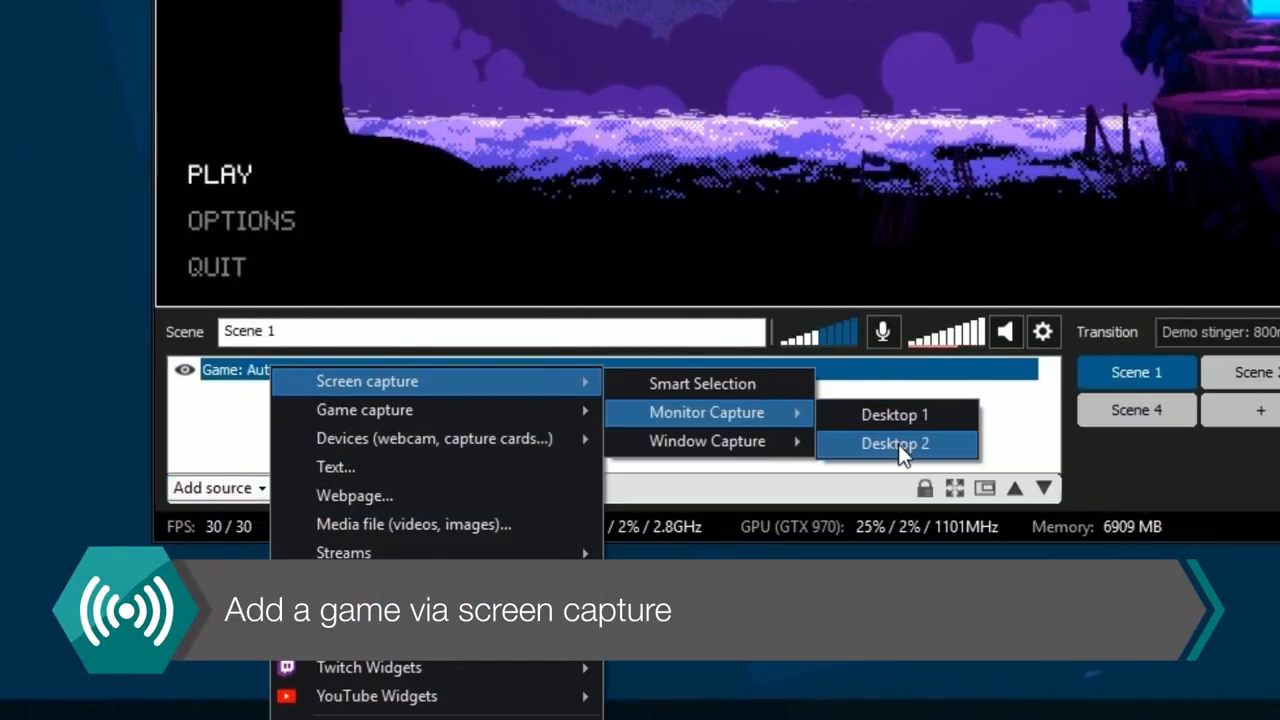
click(897, 443)
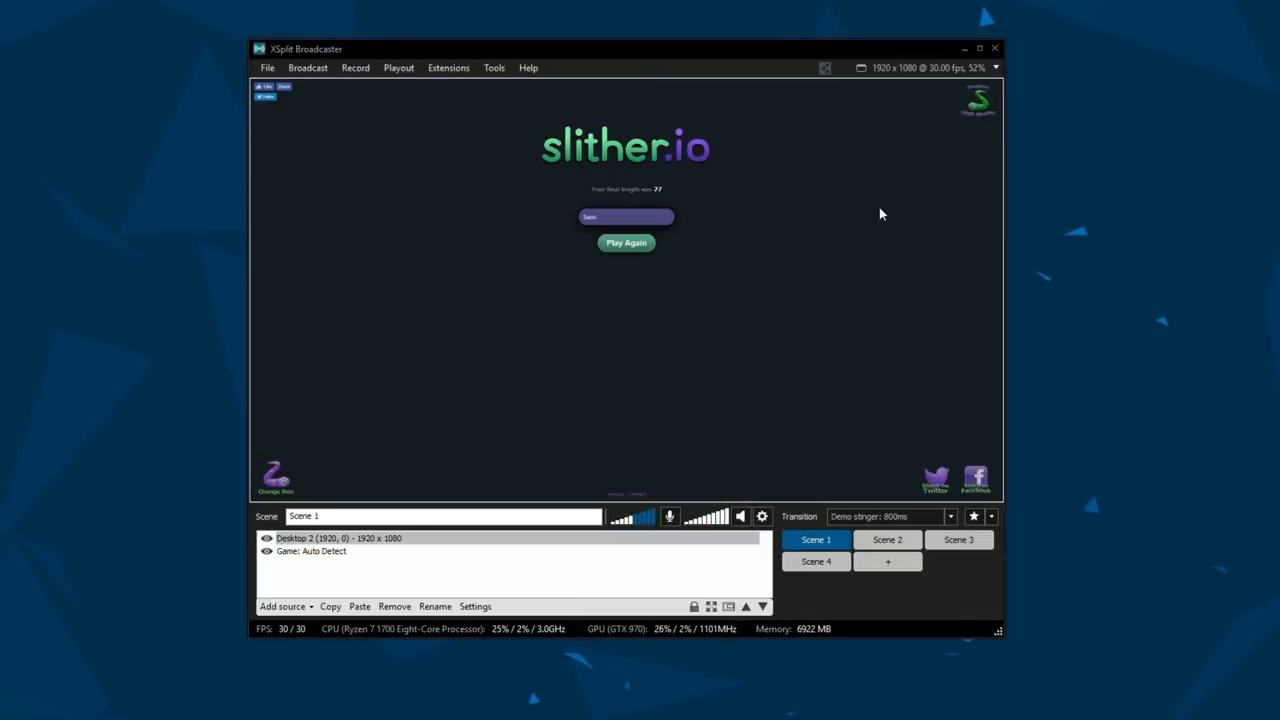
mouse_move(257, 496)
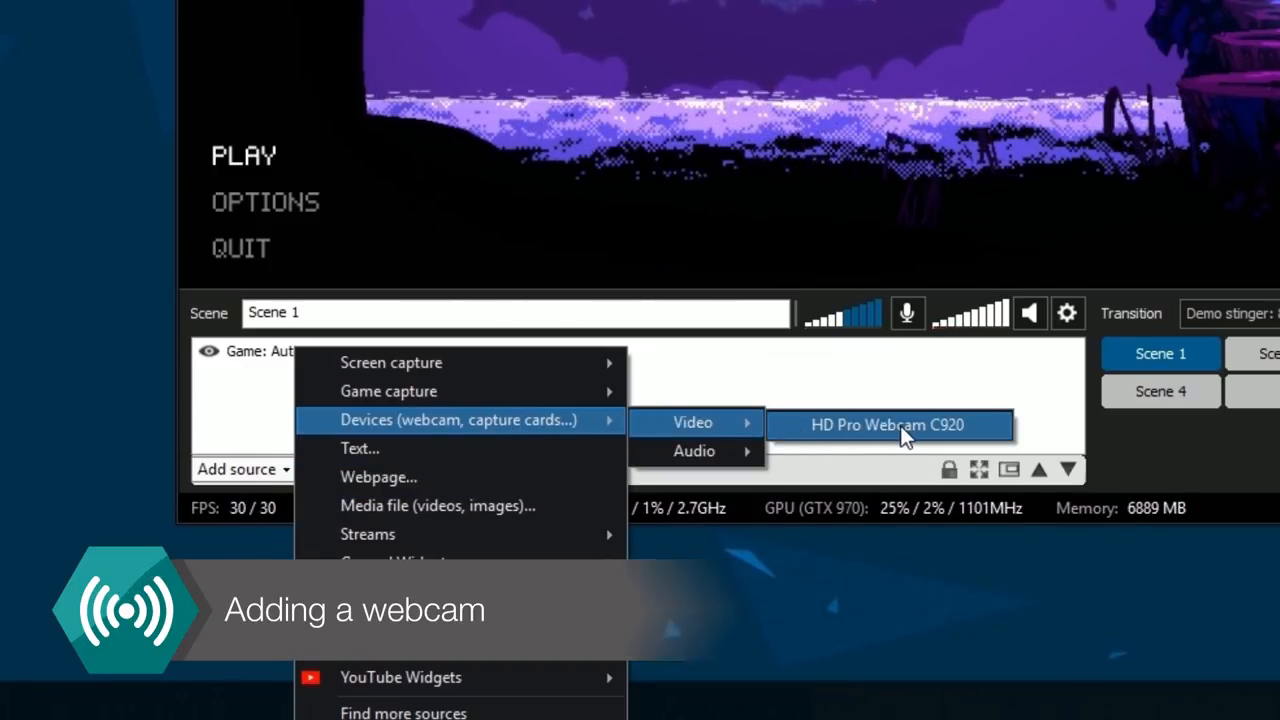
Add the HD Pro Webcam C920 source over the game and view its effects options
click(889, 425)
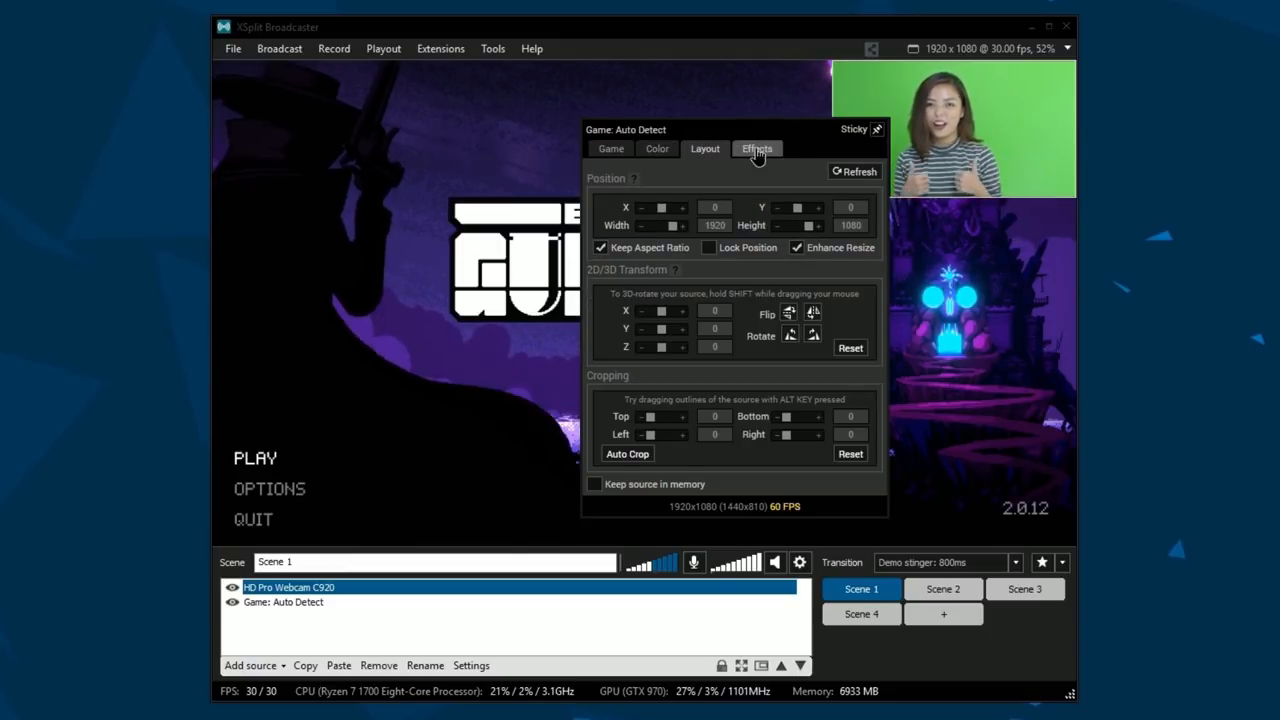
click(756, 148)
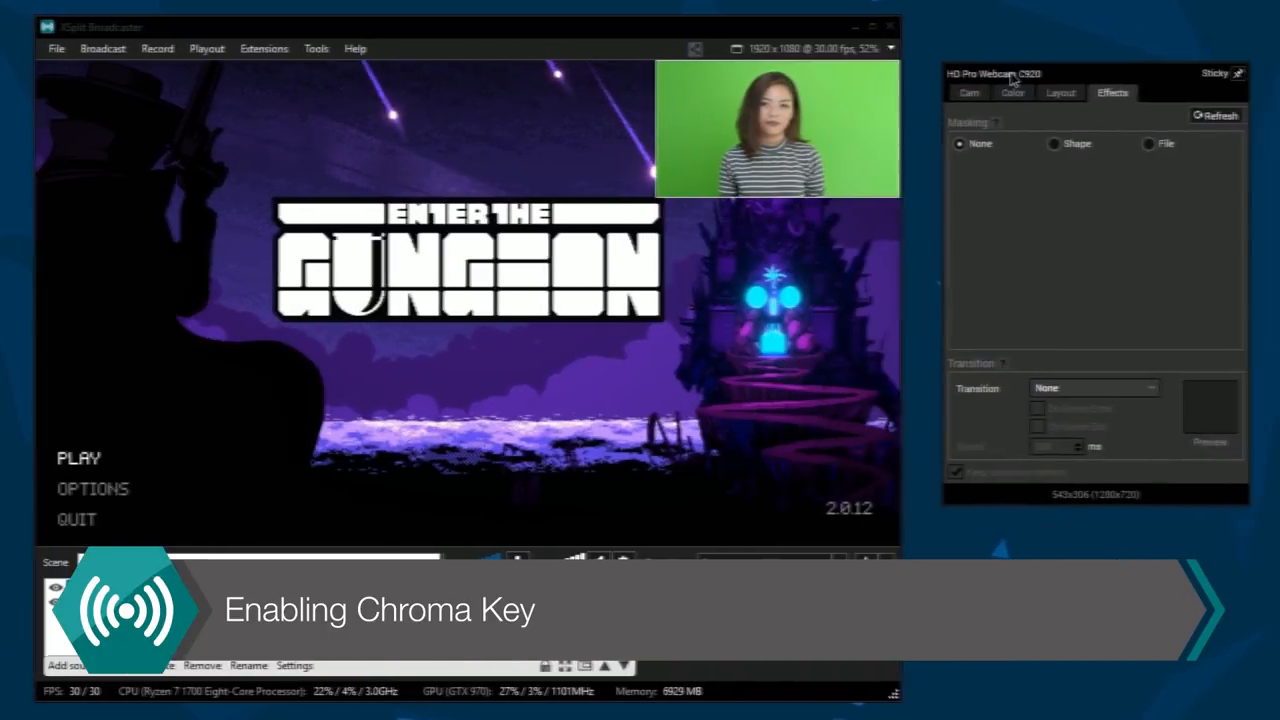
Enable chroma keying on the webcam with green key colour and high anti-aliasing
click(965, 100)
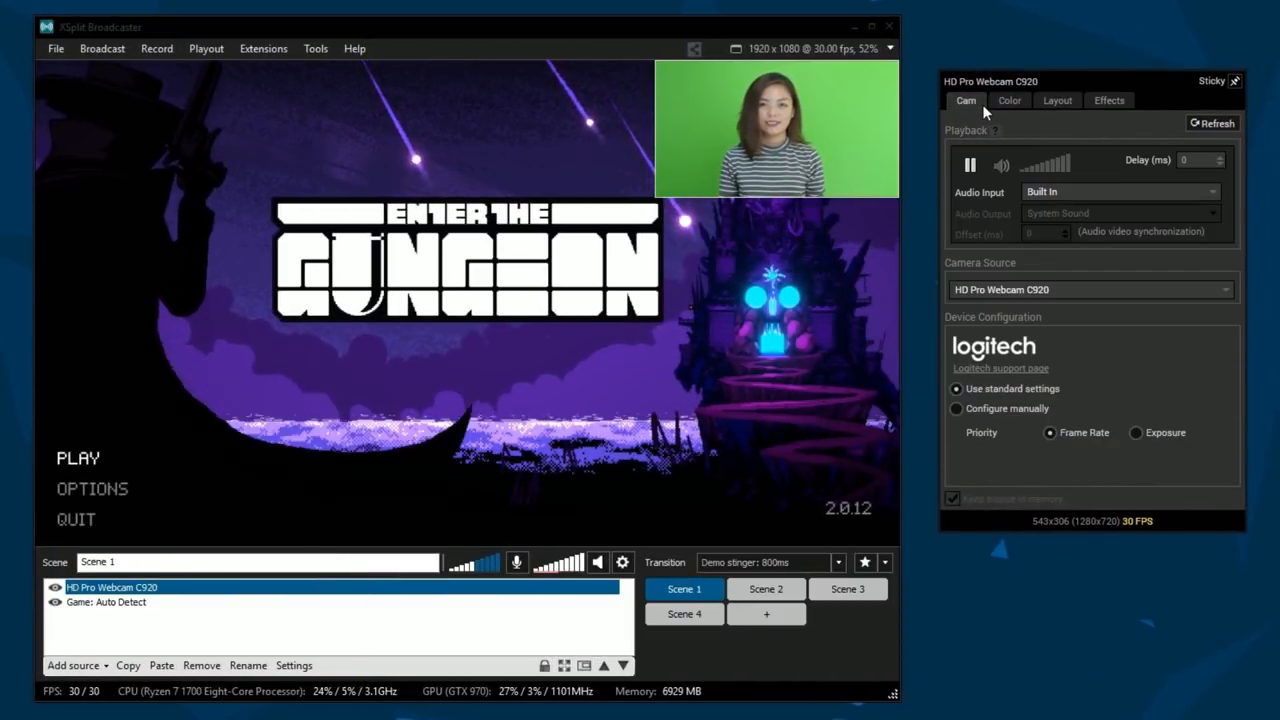
click(1009, 100)
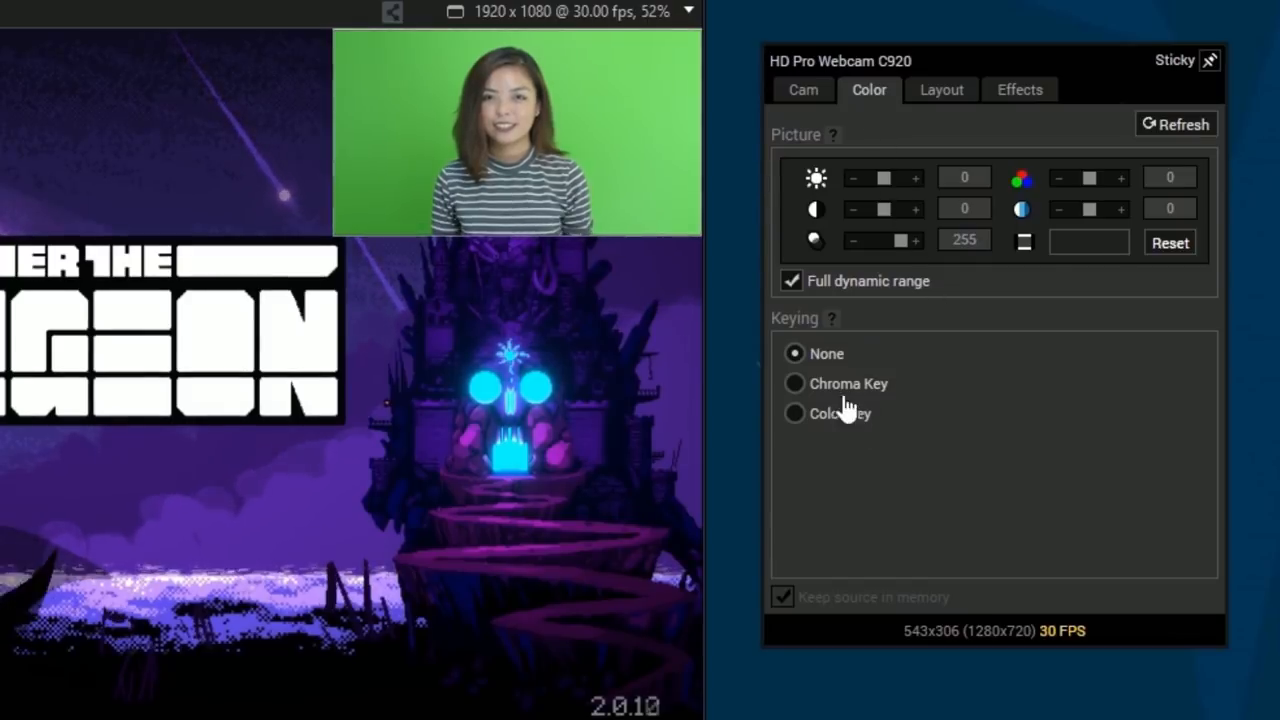
click(793, 383)
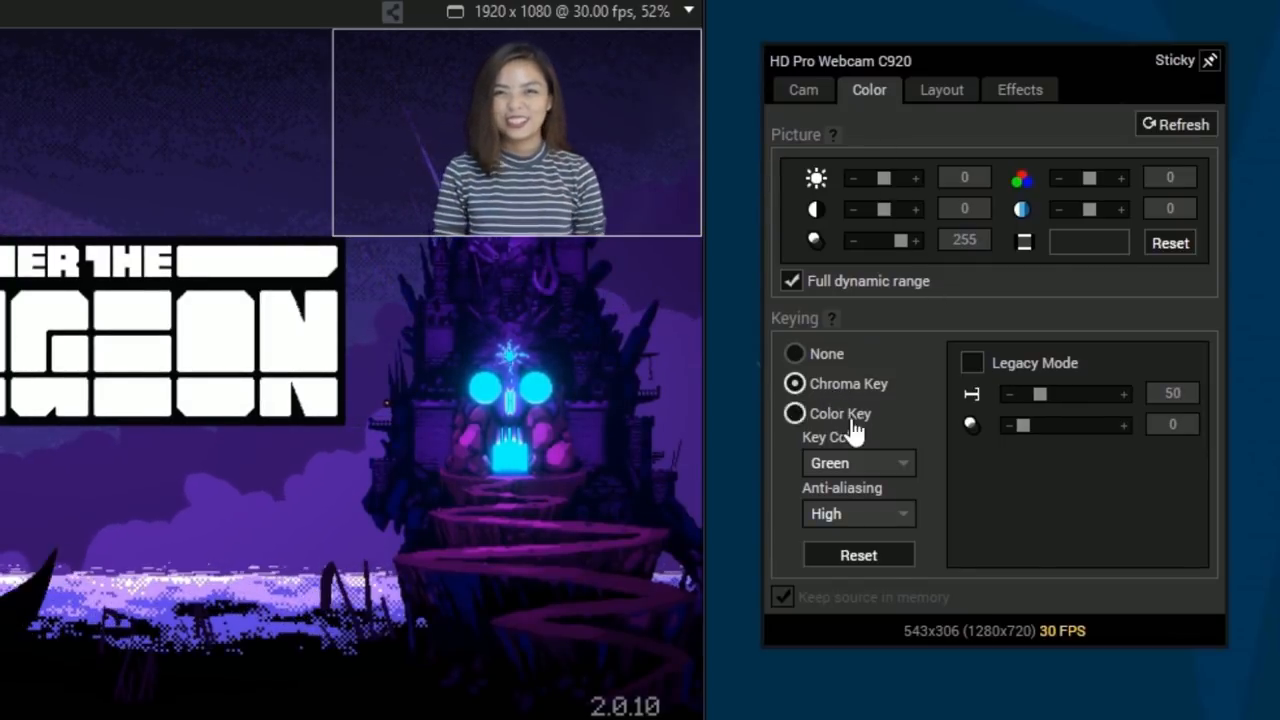
click(858, 463)
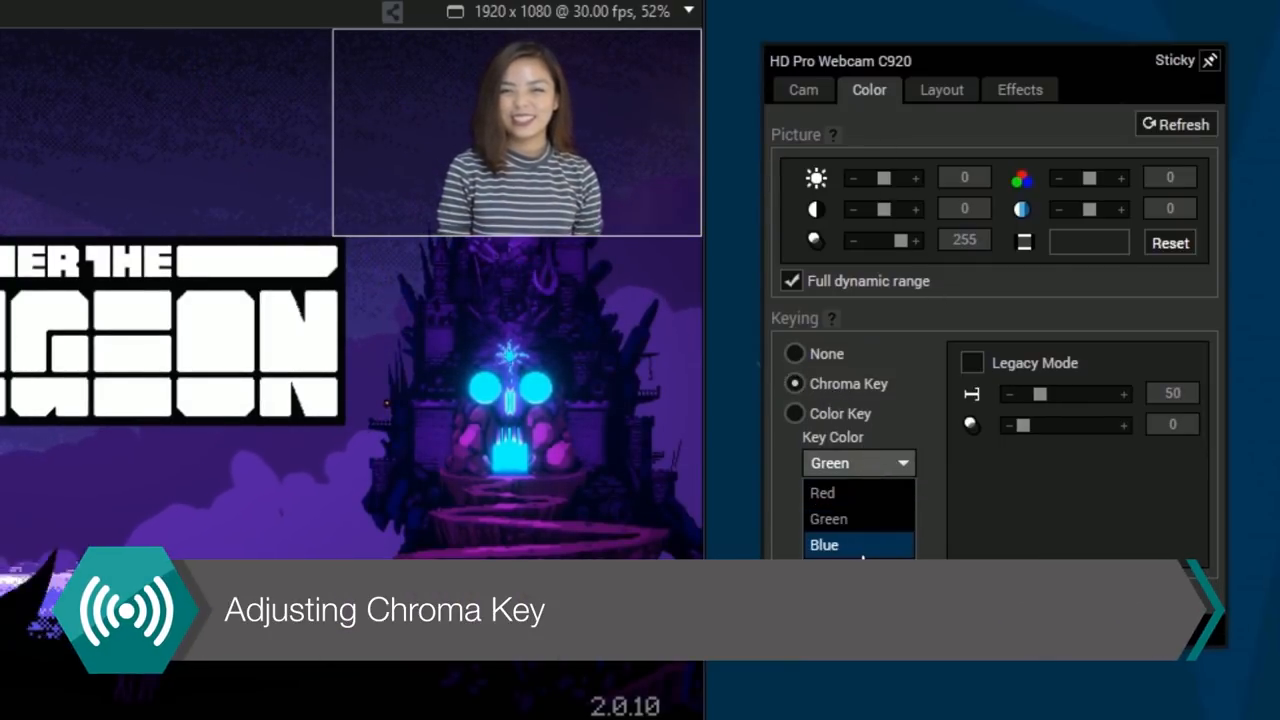
click(845, 519)
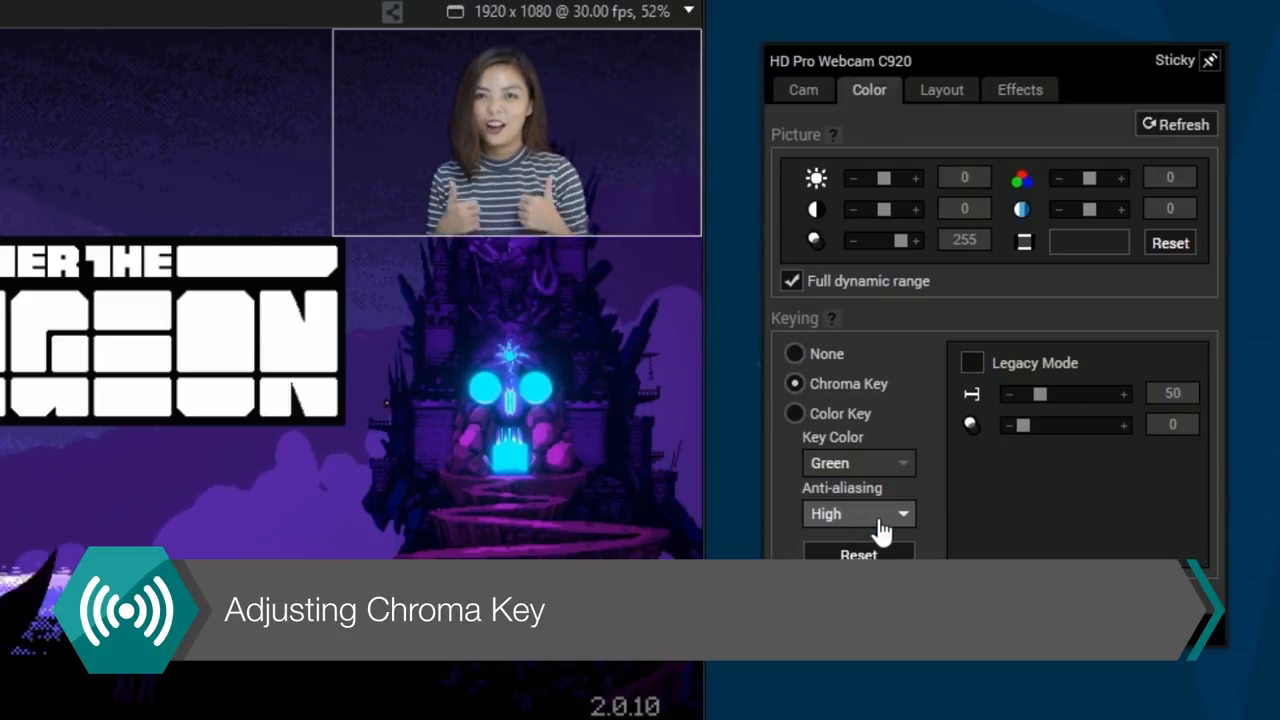
click(858, 514)
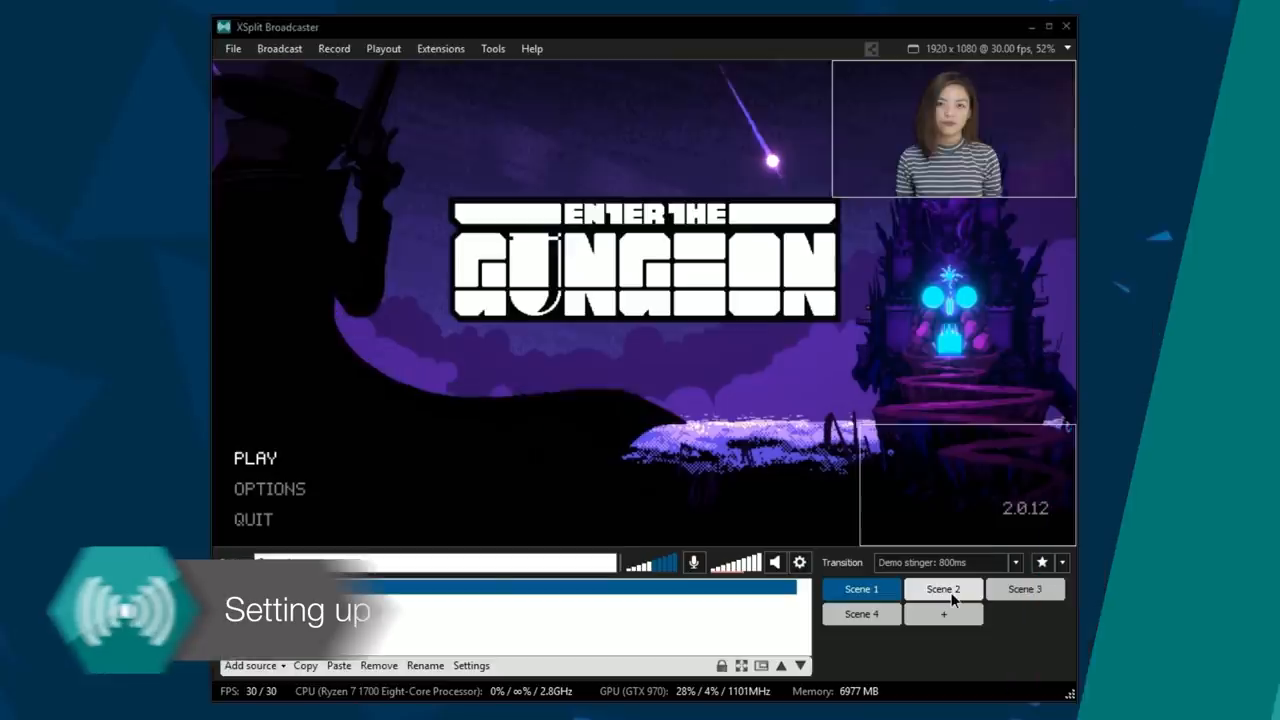
Switch to Scene 2 and rename it 'Intro Scene'
click(942, 589)
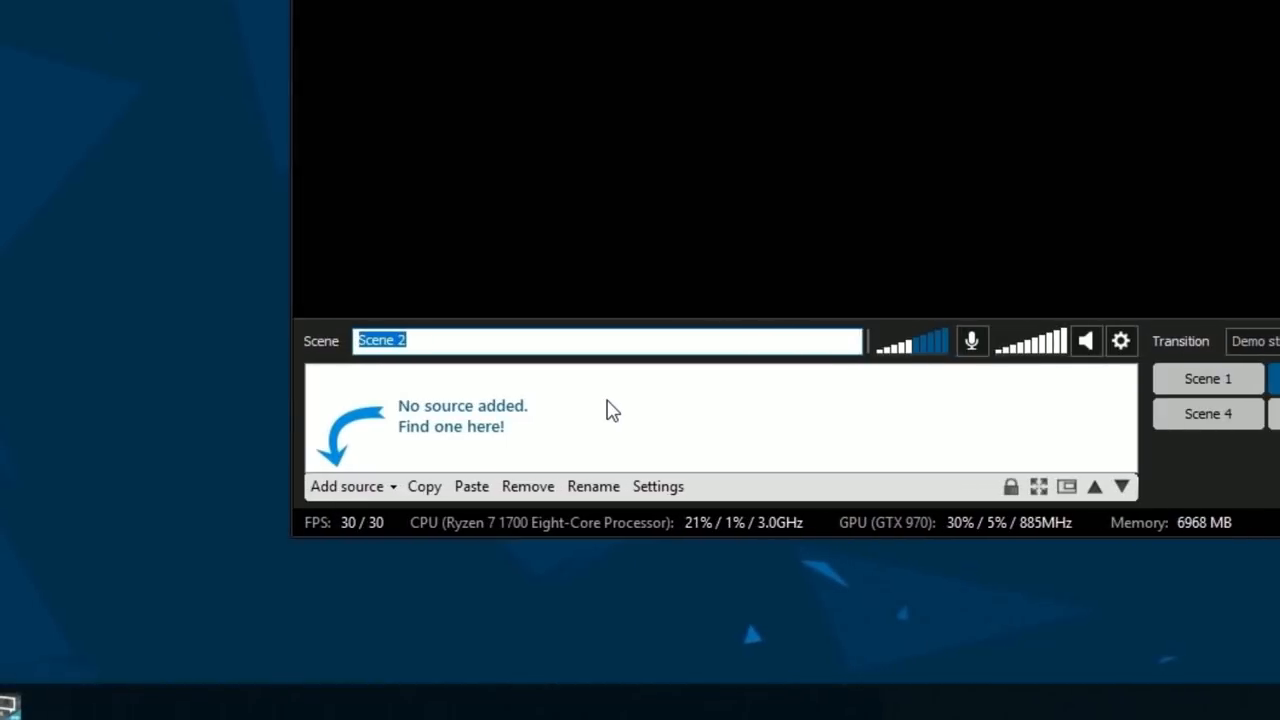
text(Intro Scen)
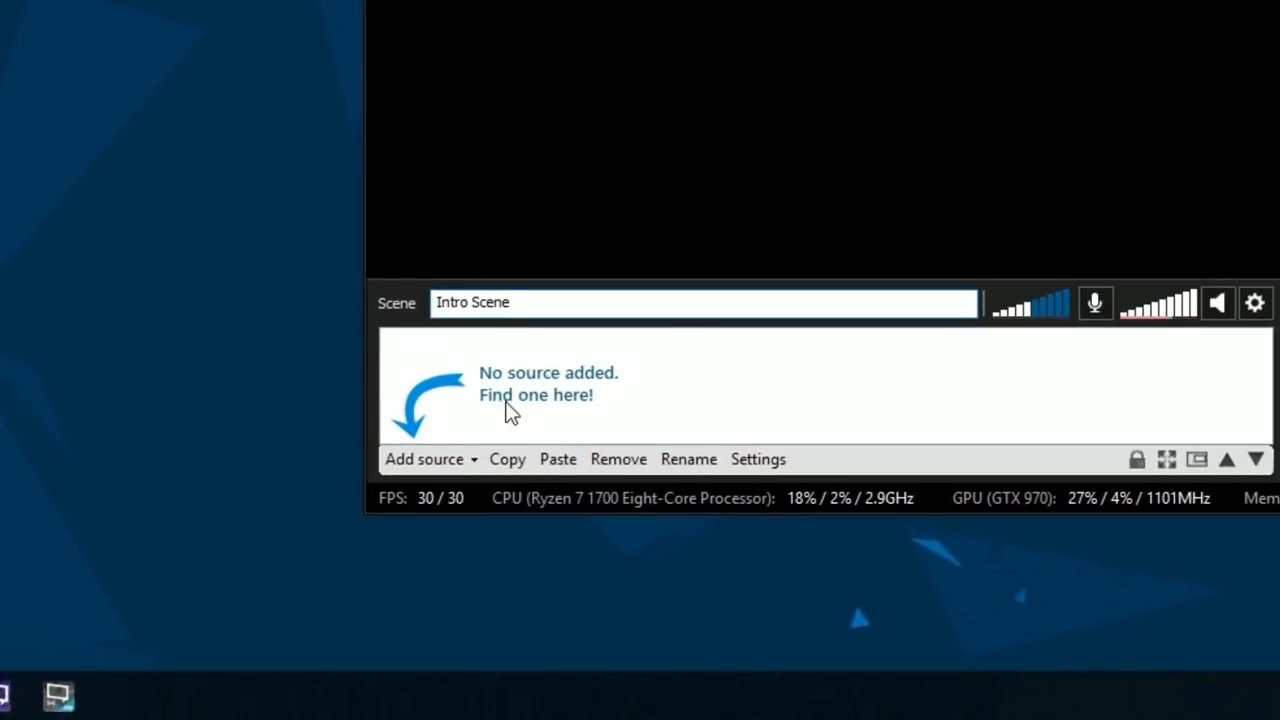
Add a text source reading 'Welcome!' with Scroll animation
click(424, 459)
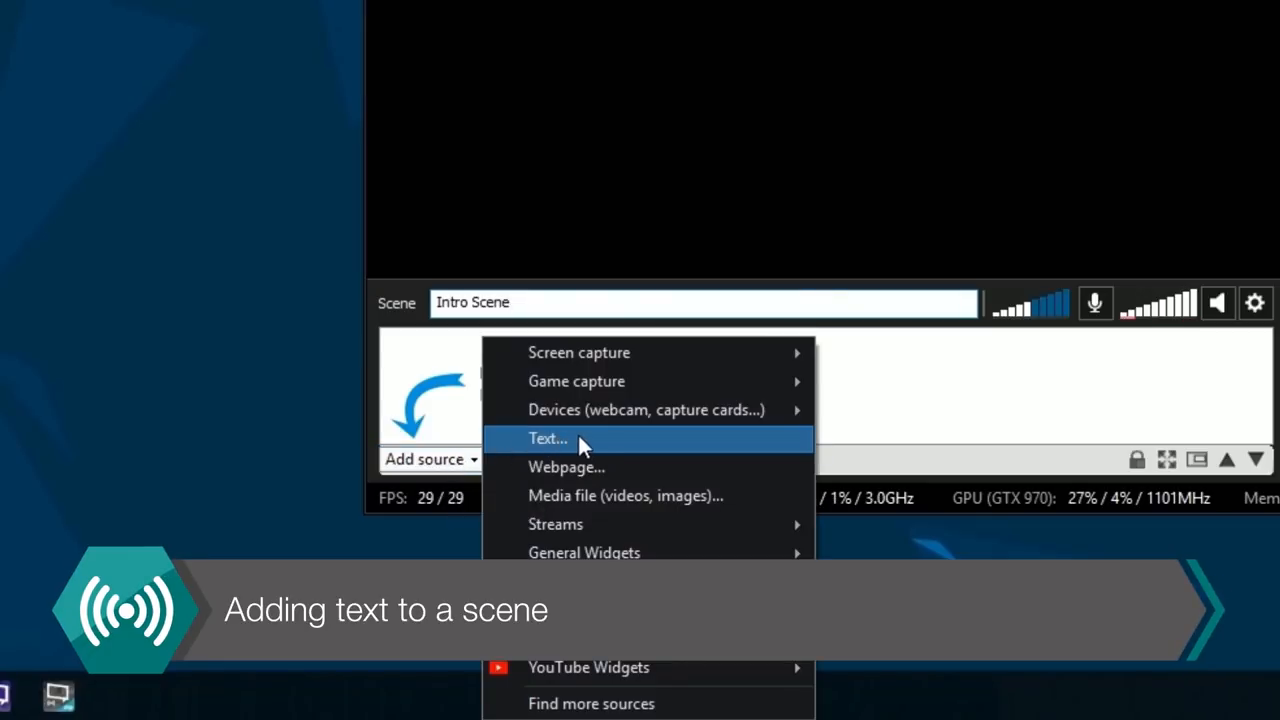
click(547, 439)
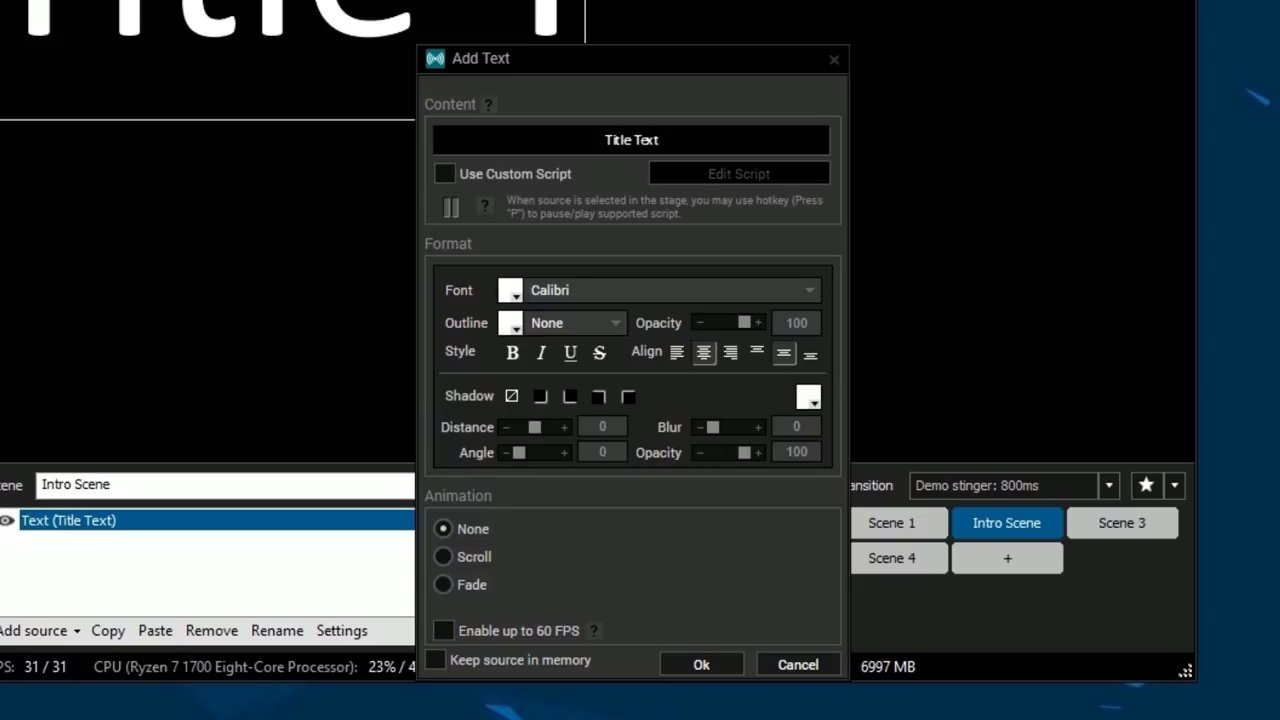
text(Welcome)
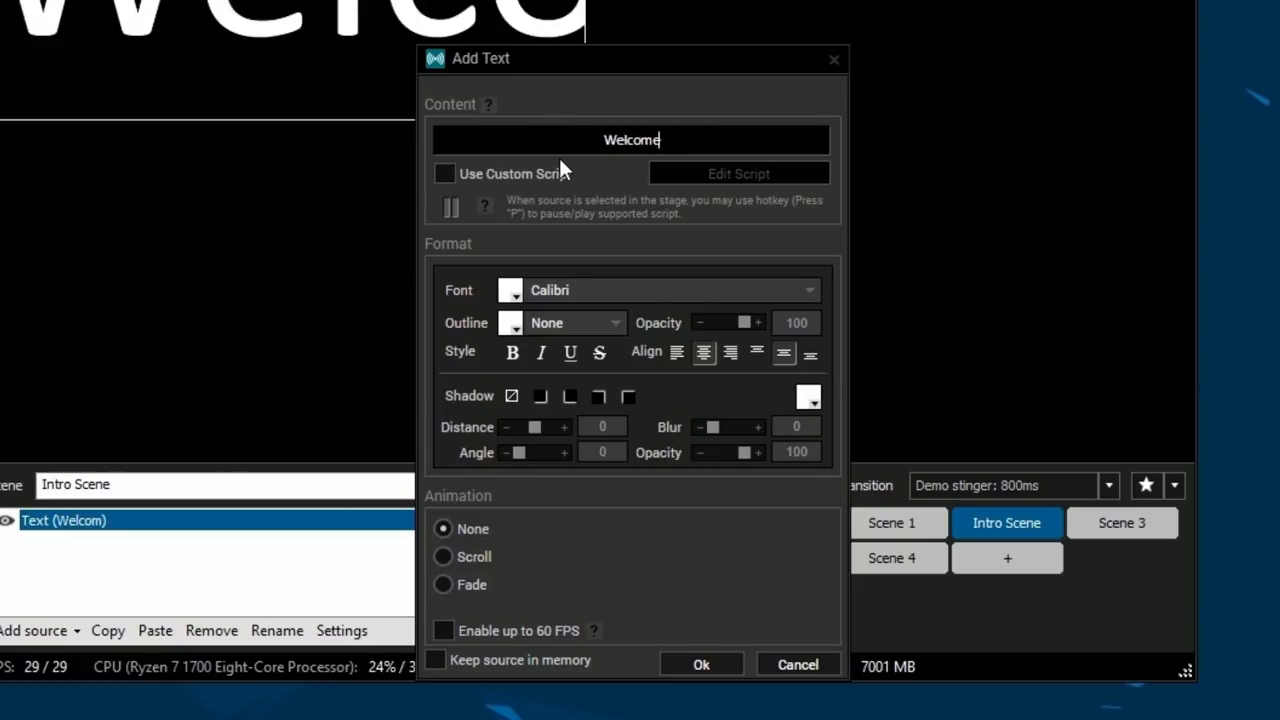
text(!)
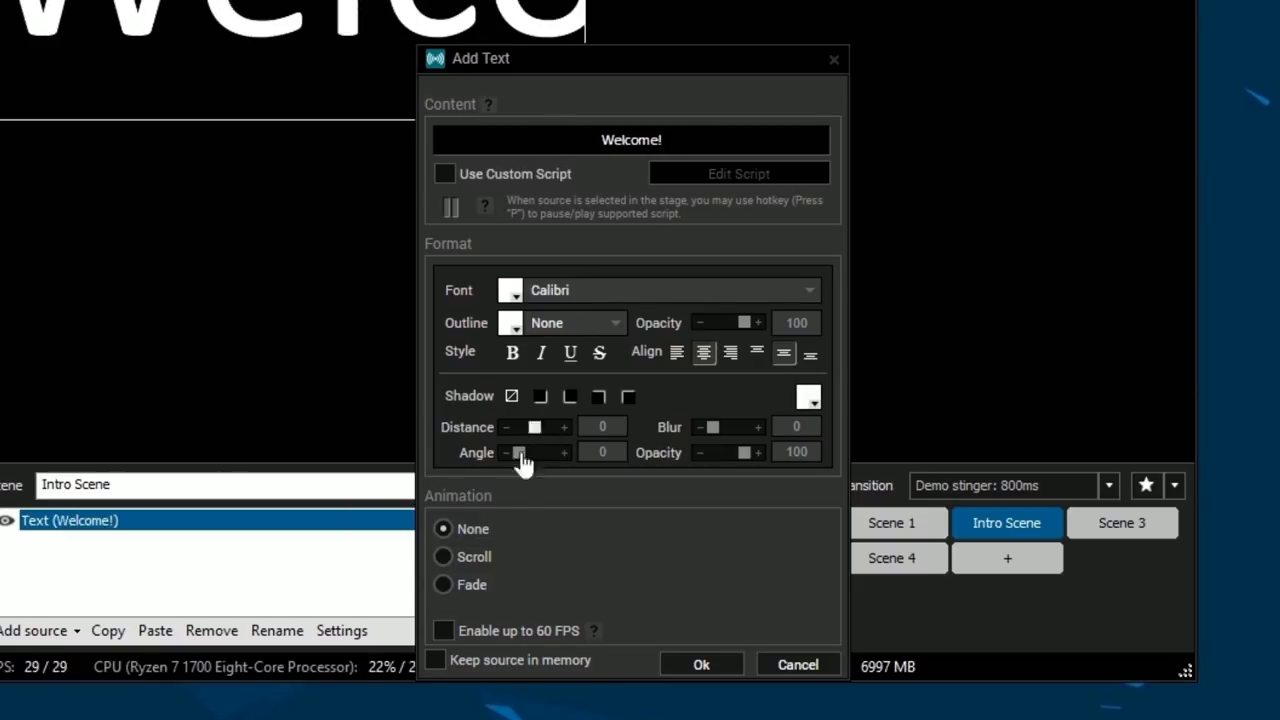
click(700, 664)
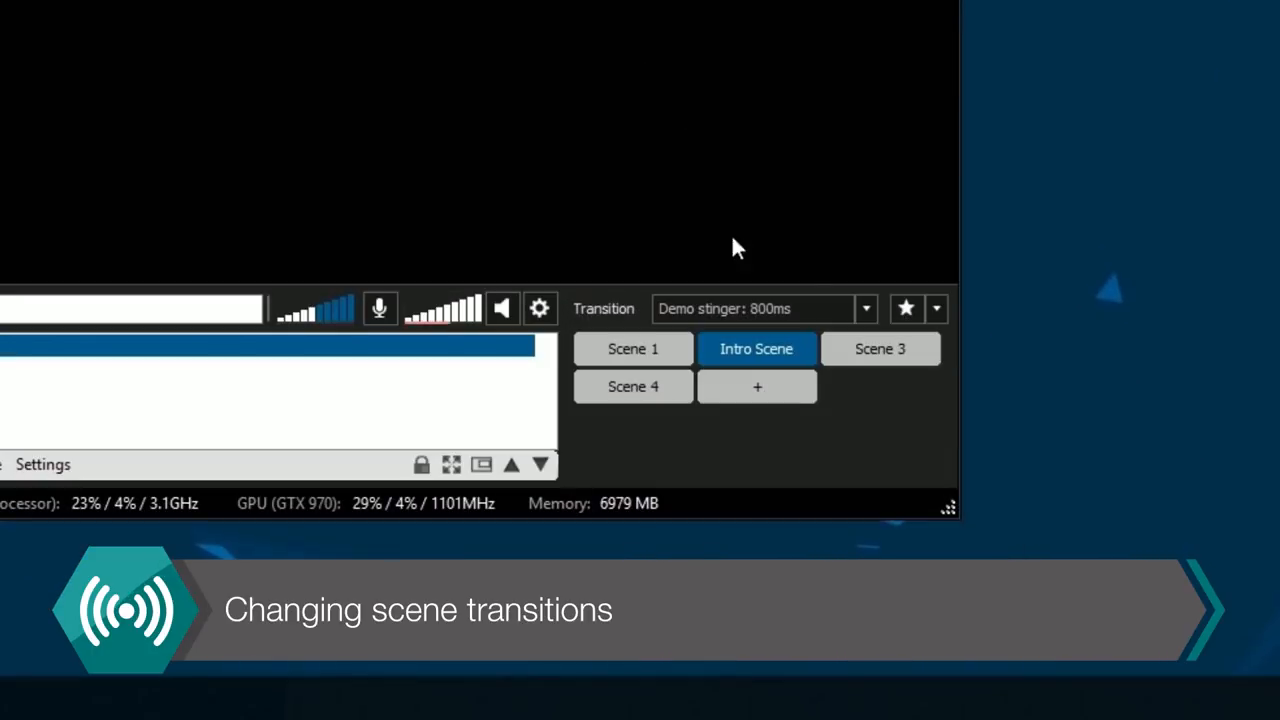
click(865, 308)
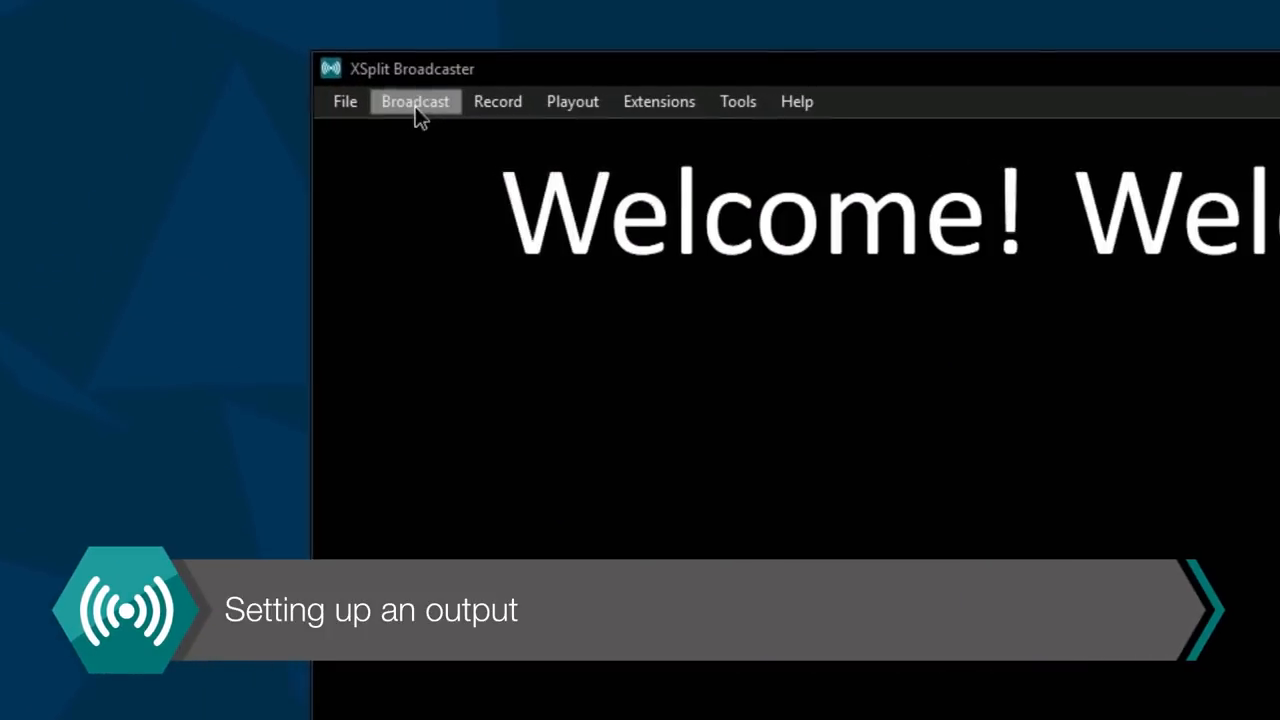
Create a Twitch output, log in, finish the wizard and accept the 720p mixer resolution
click(414, 101)
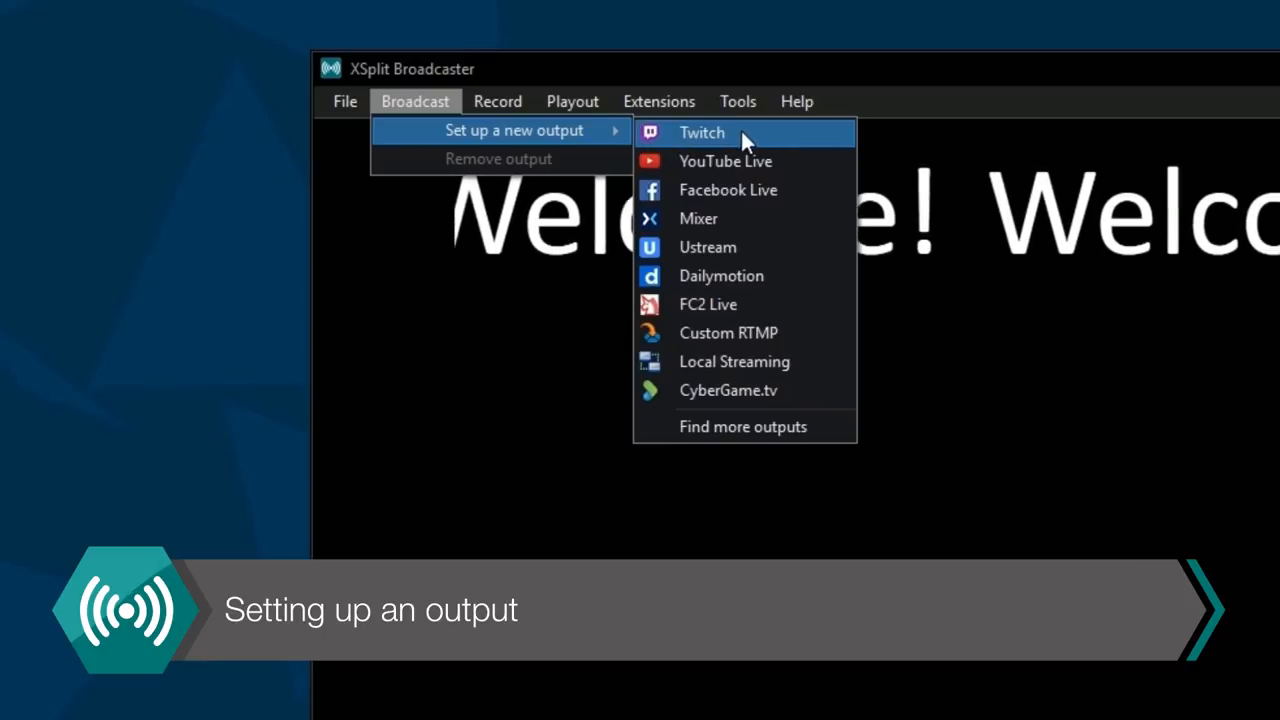
click(701, 132)
text(RadicalPugt)
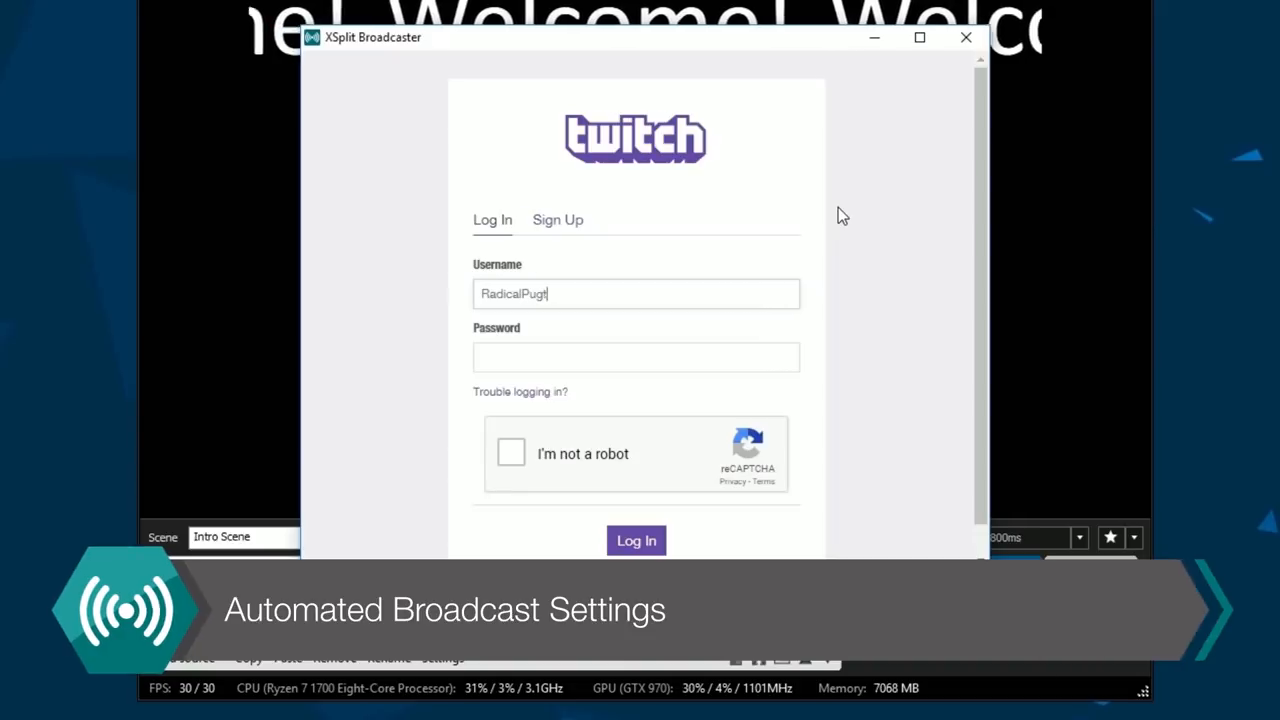
click(510, 453)
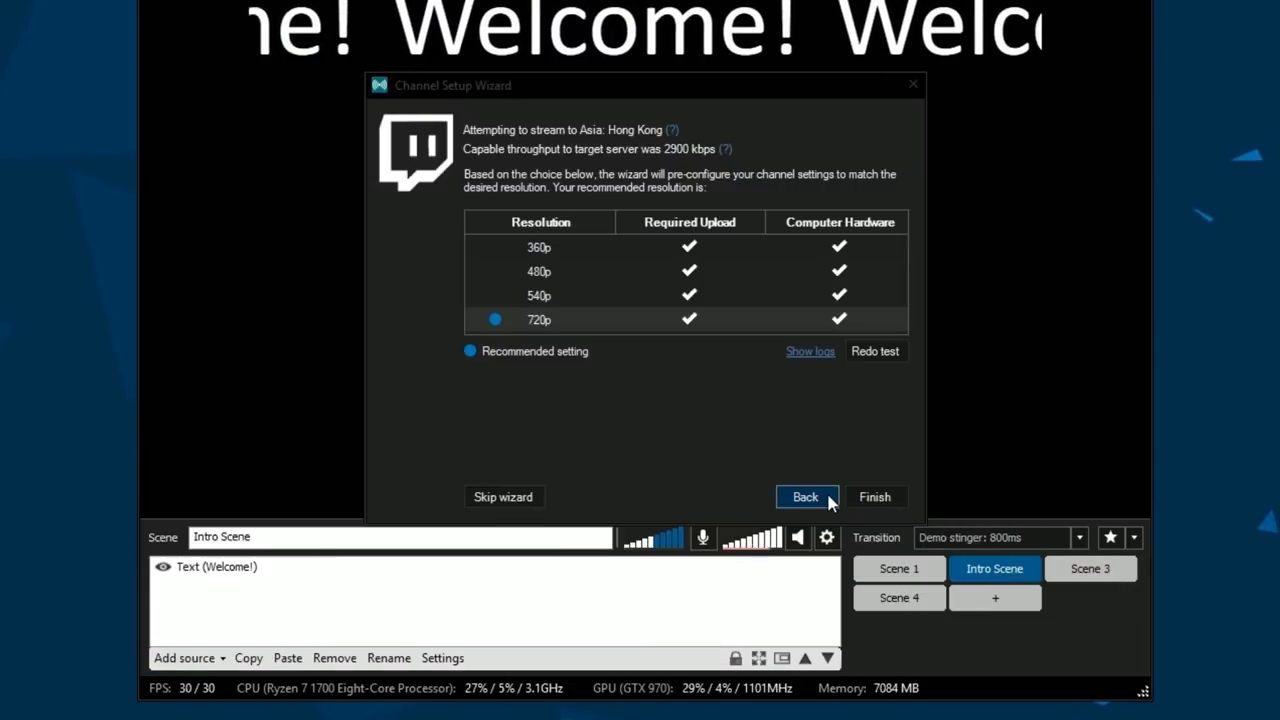
click(876, 496)
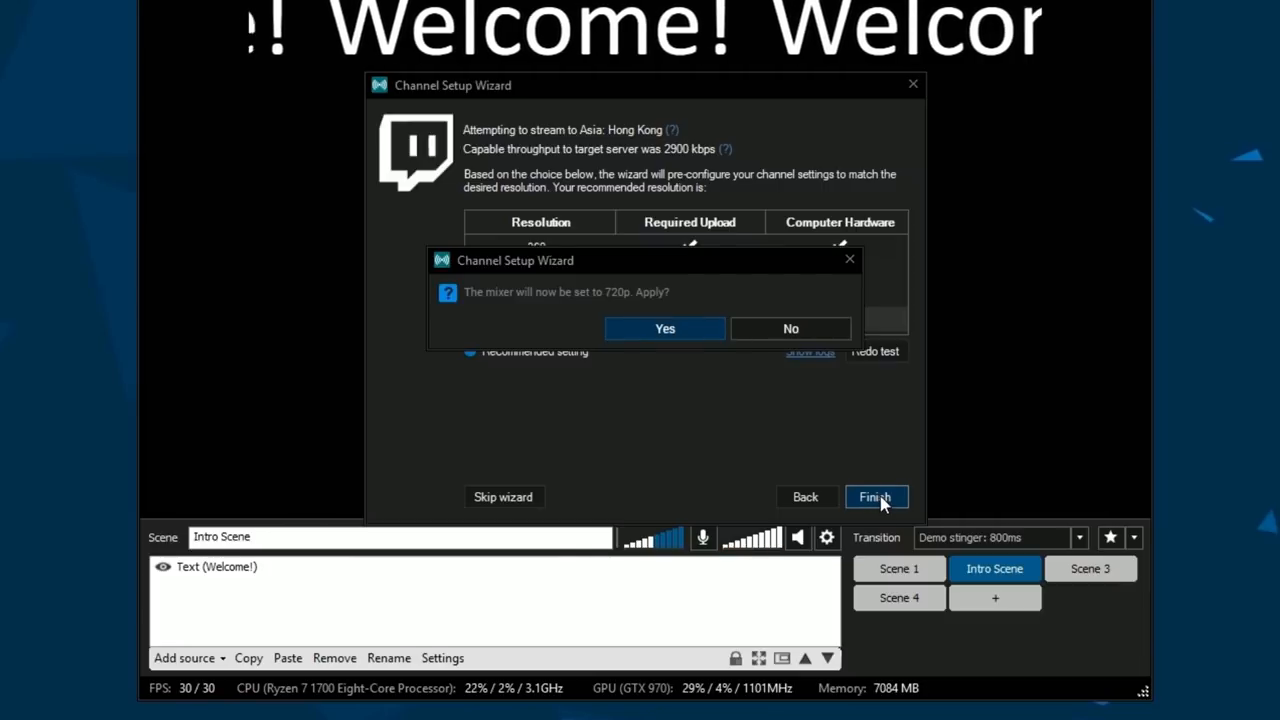
mouse_move(690, 340)
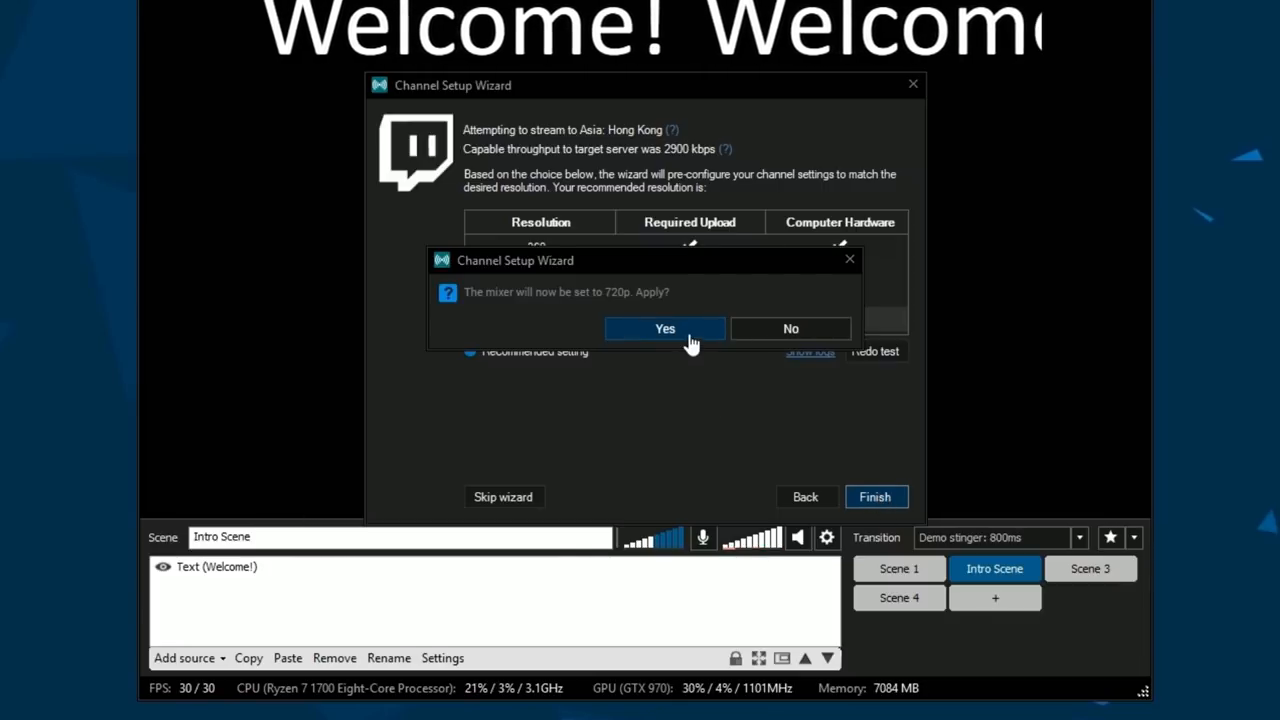
click(665, 328)
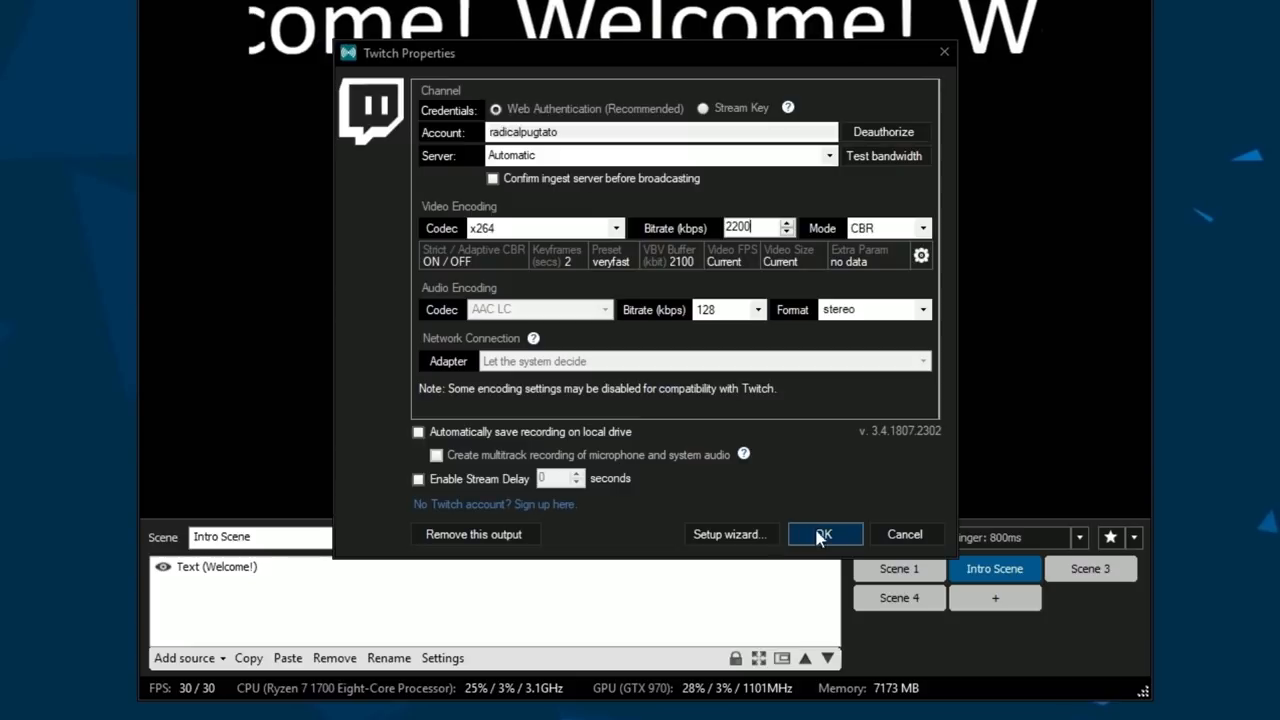
Save the Twitch output settings and start streaming live to Twitch
click(825, 534)
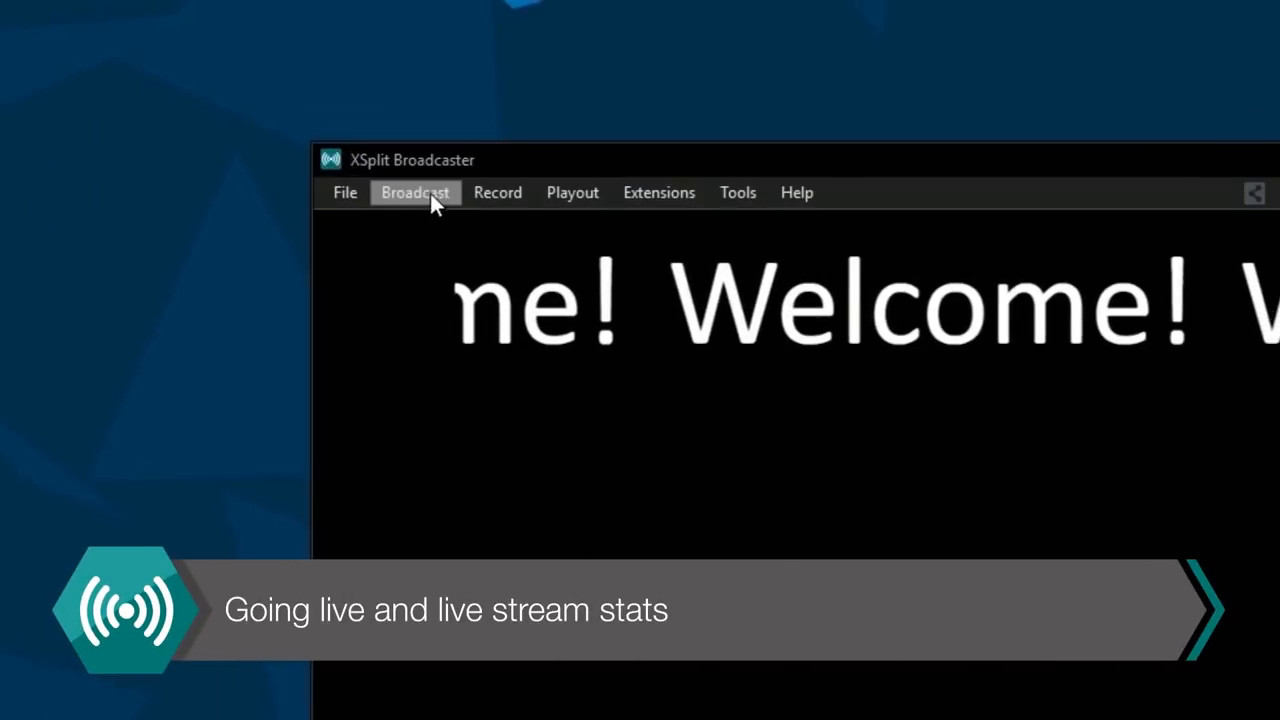
click(414, 192)
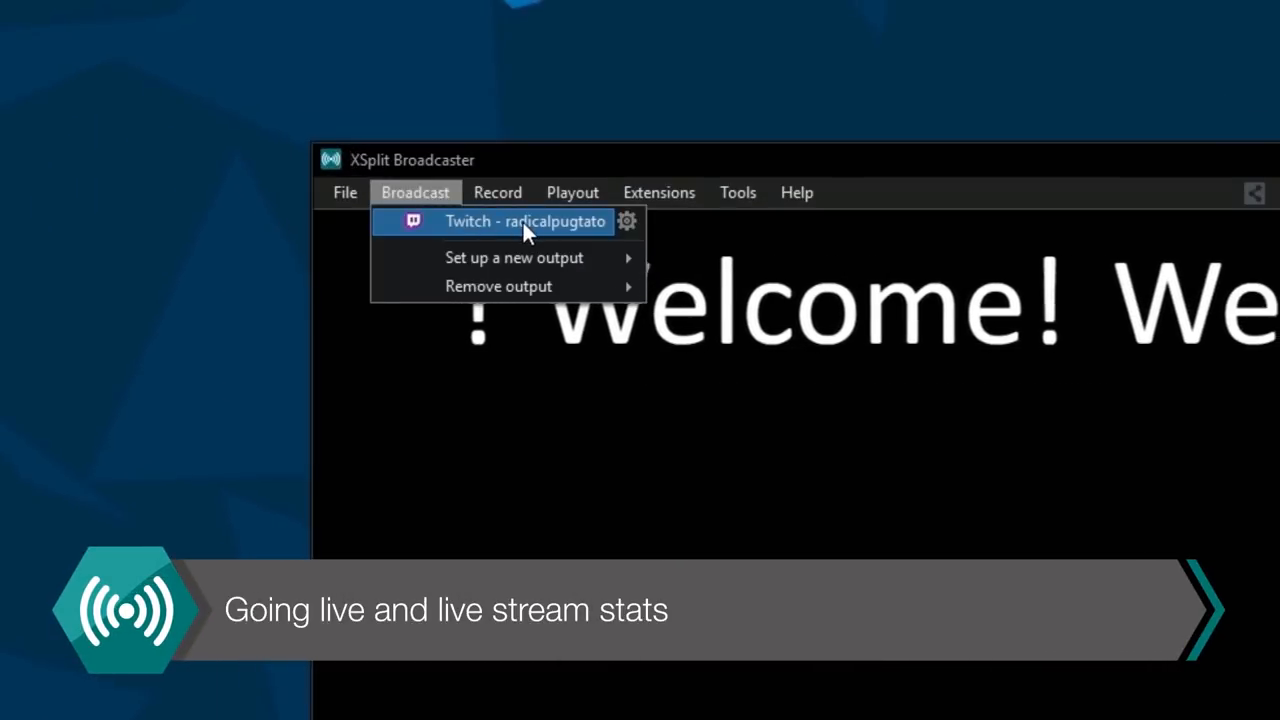
click(525, 221)
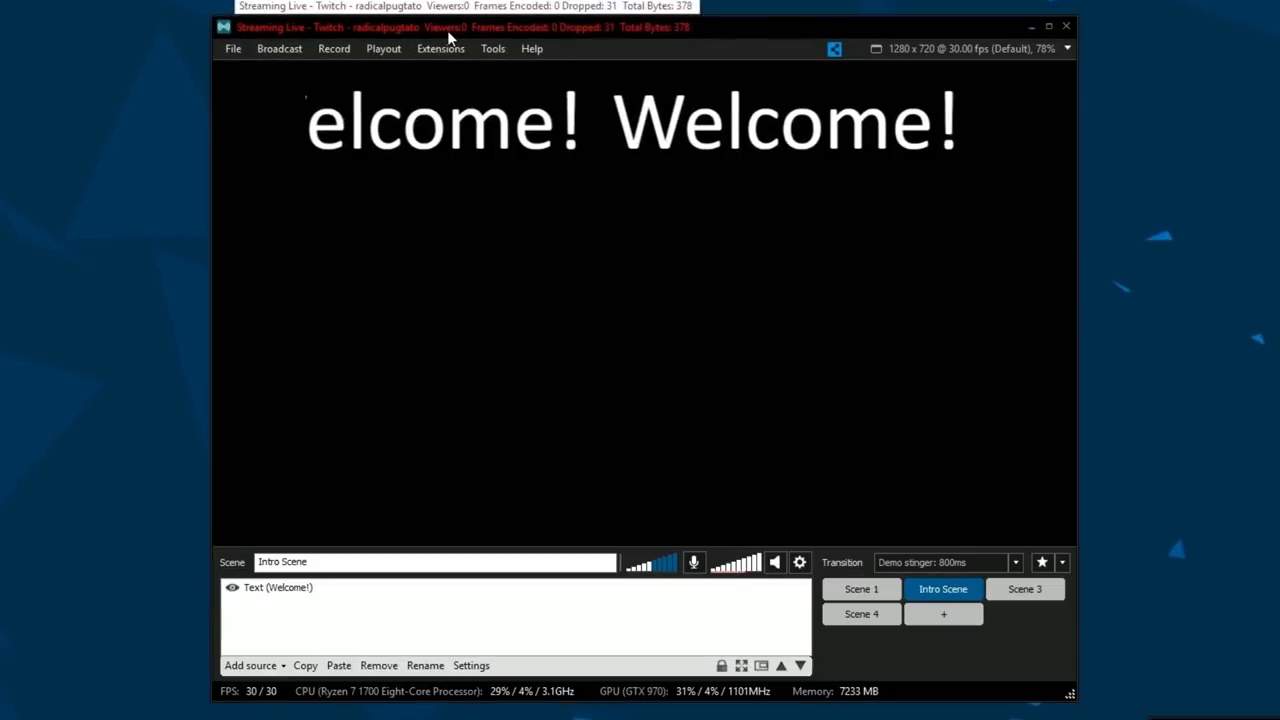
Start a local recording of the output from the Record menu
click(334, 49)
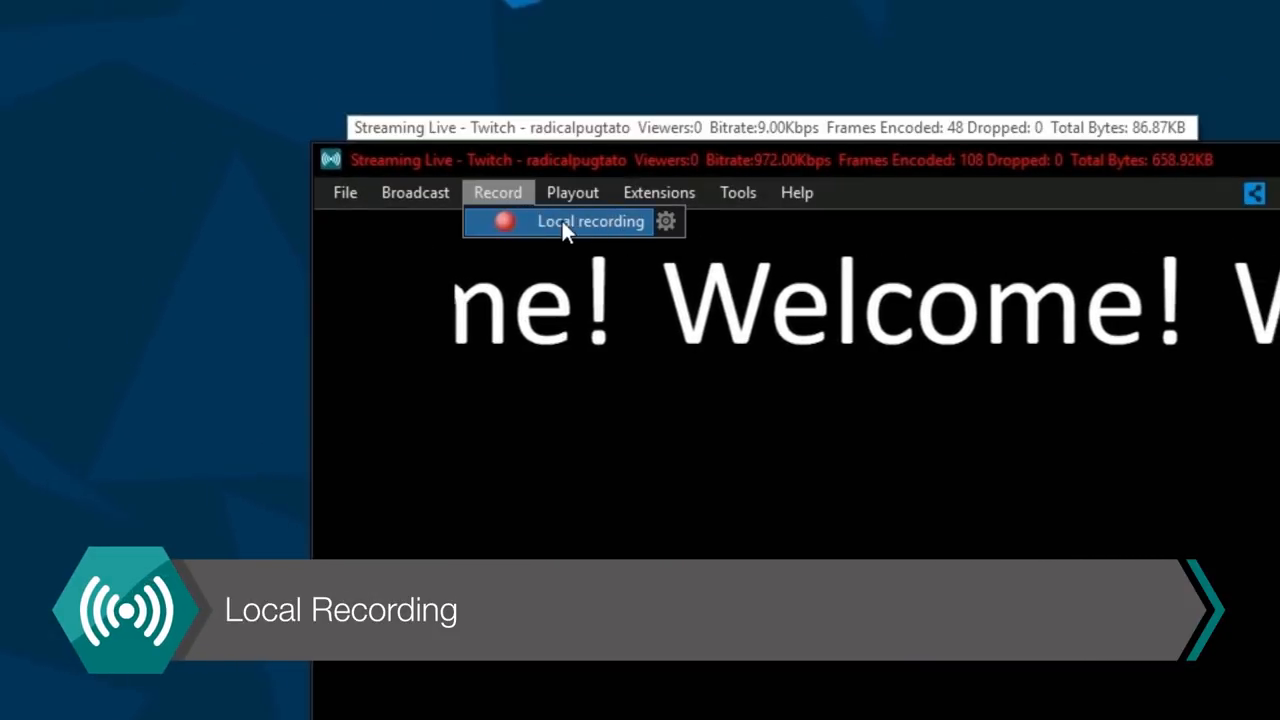
click(590, 221)
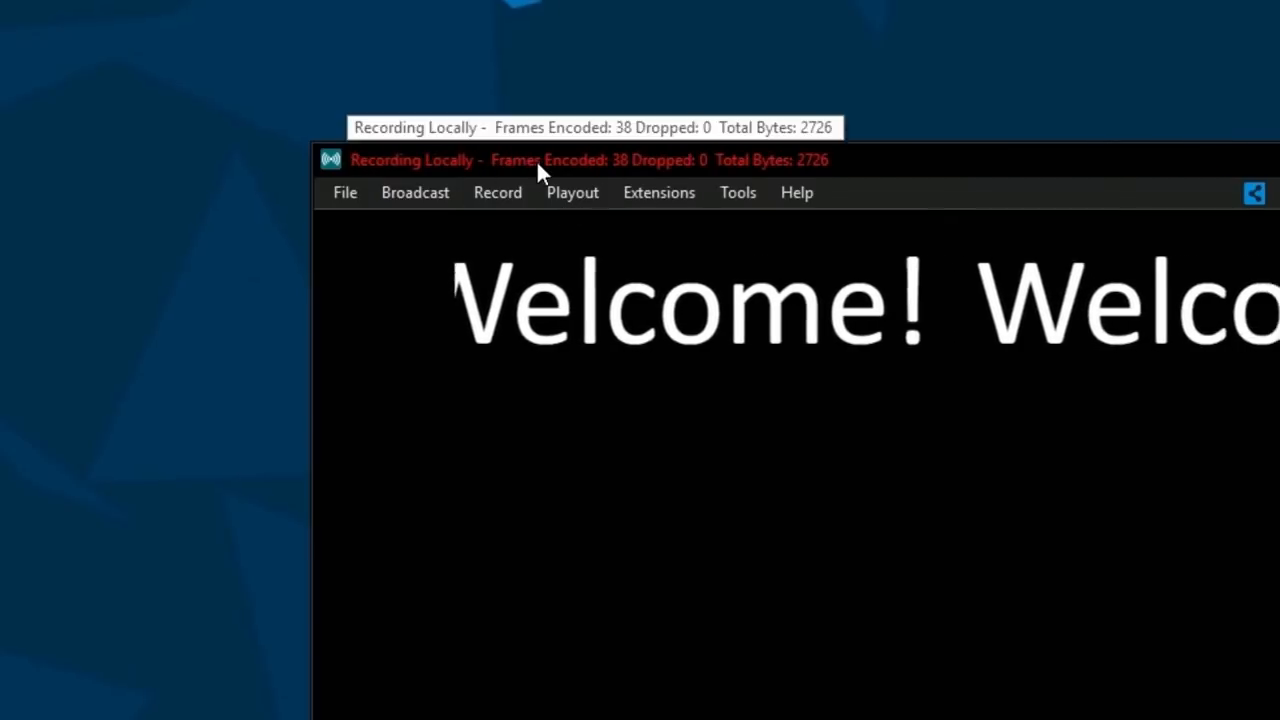
mouse_move(495, 180)
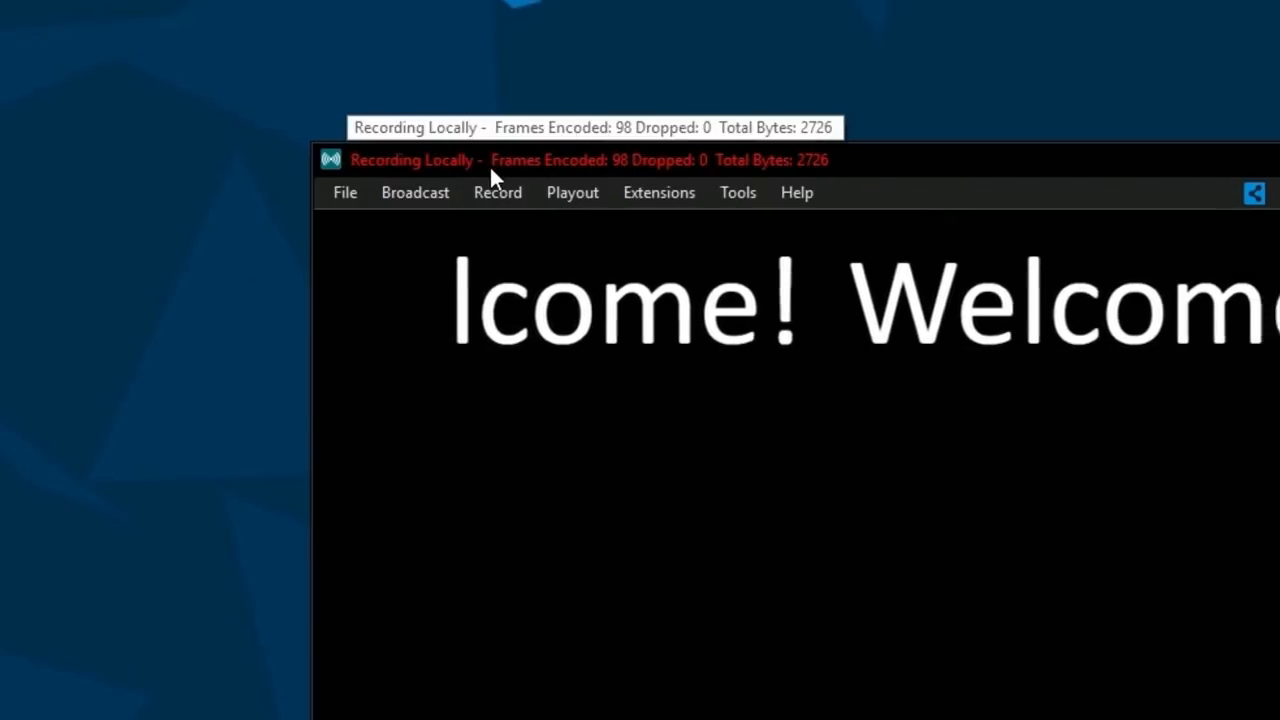